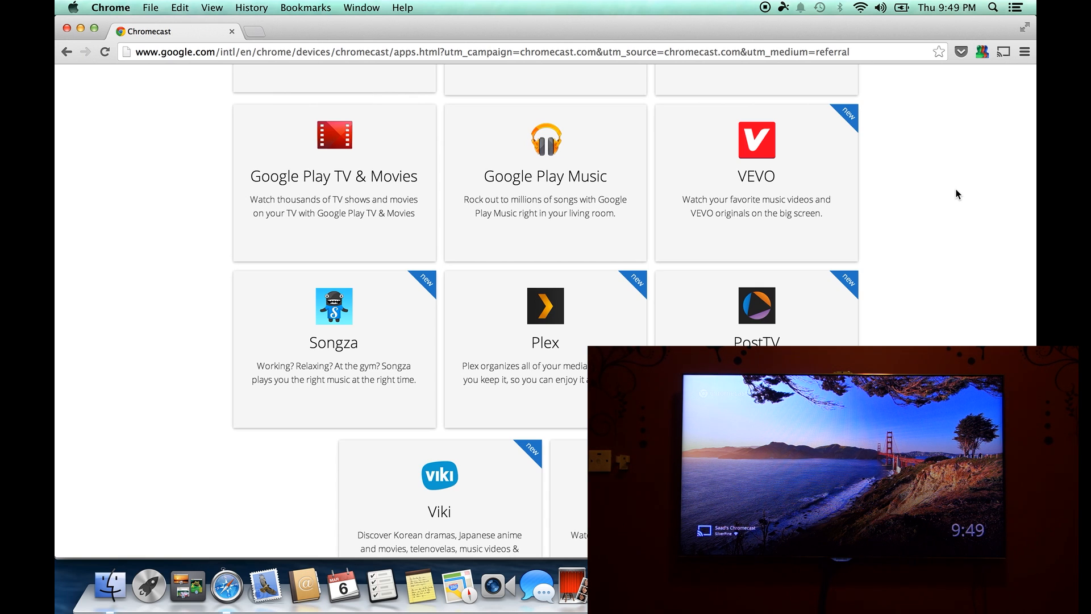
mouse_move(1004, 102)
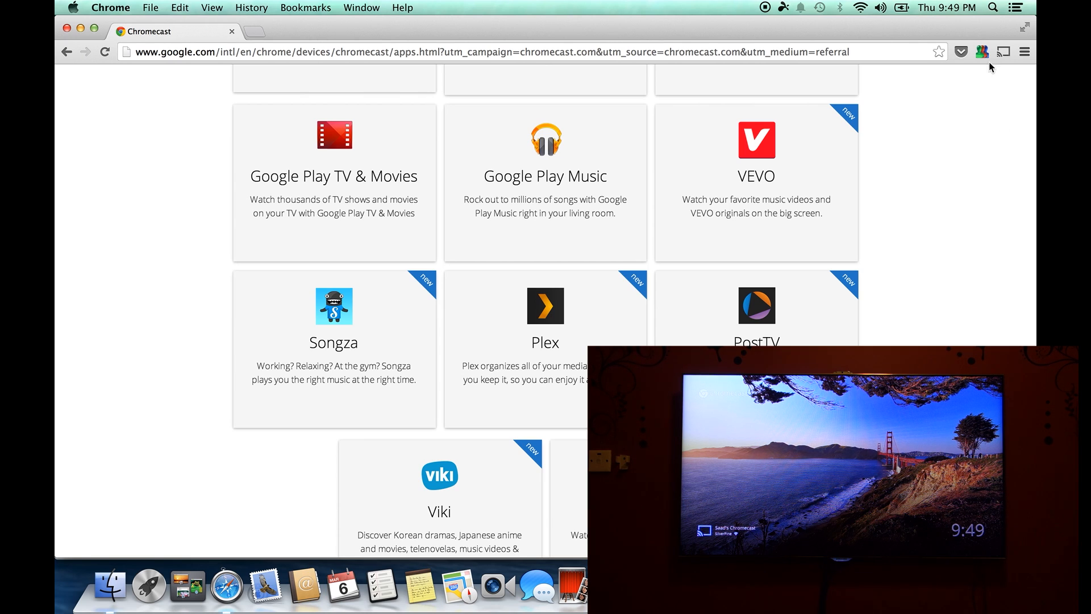
Reveal the Google Cast popup listing the Chromecast as destination for this tab.
left_click(1003, 51)
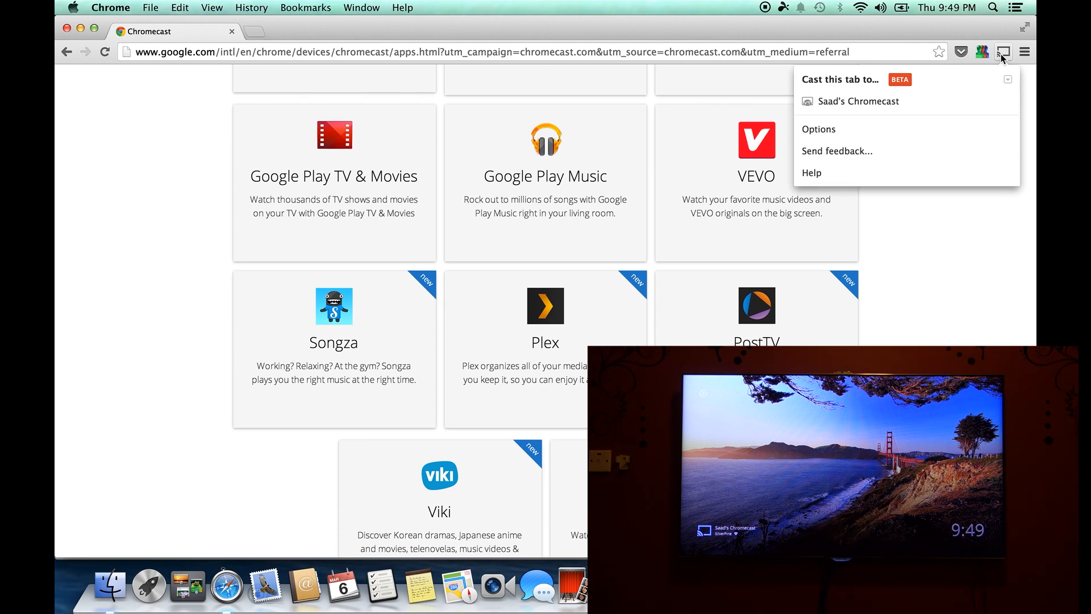
mouse_move(1000, 83)
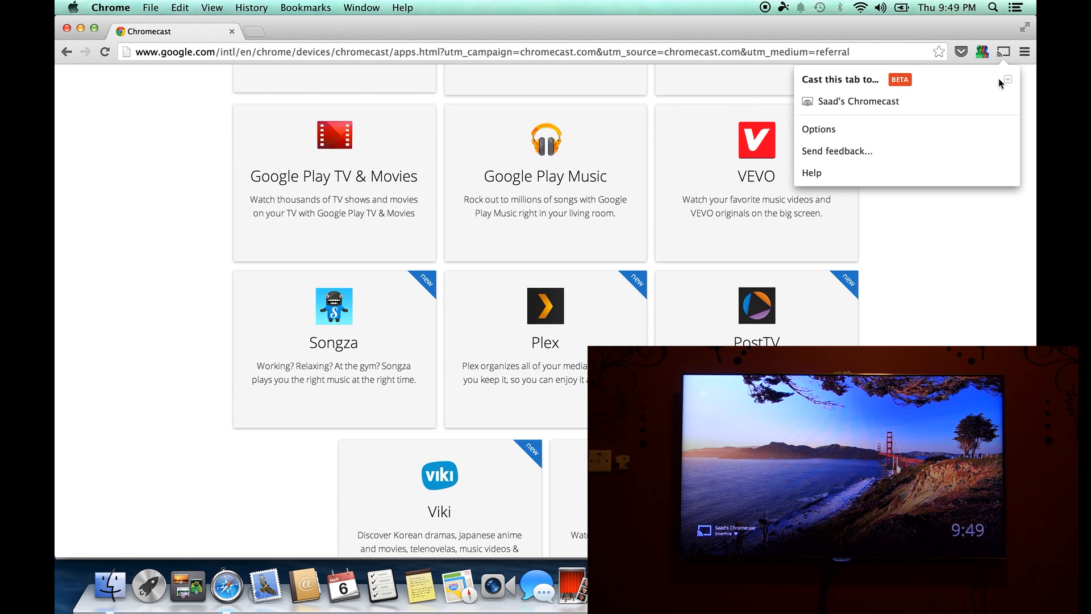
Choose 'Cast entire screen (experimental)' as the casting source.
left_click(1006, 80)
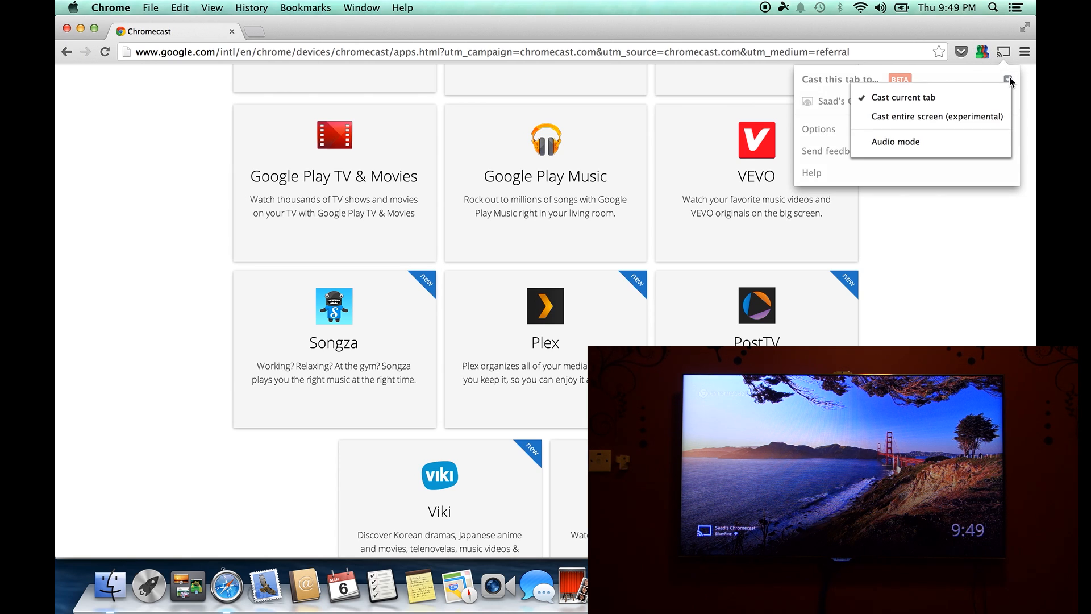
mouse_move(937, 116)
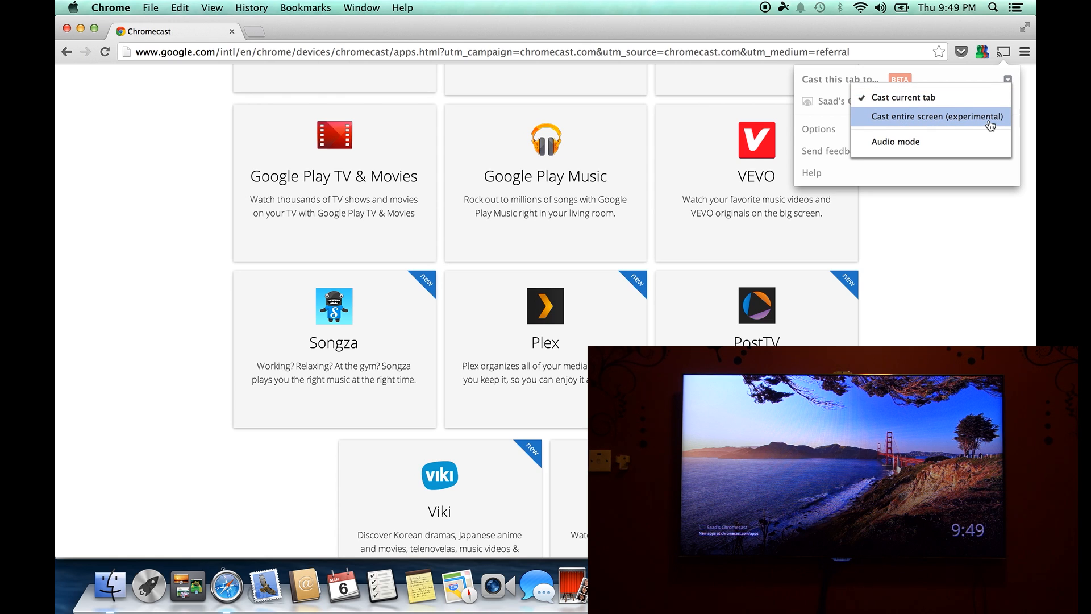
left_click(938, 116)
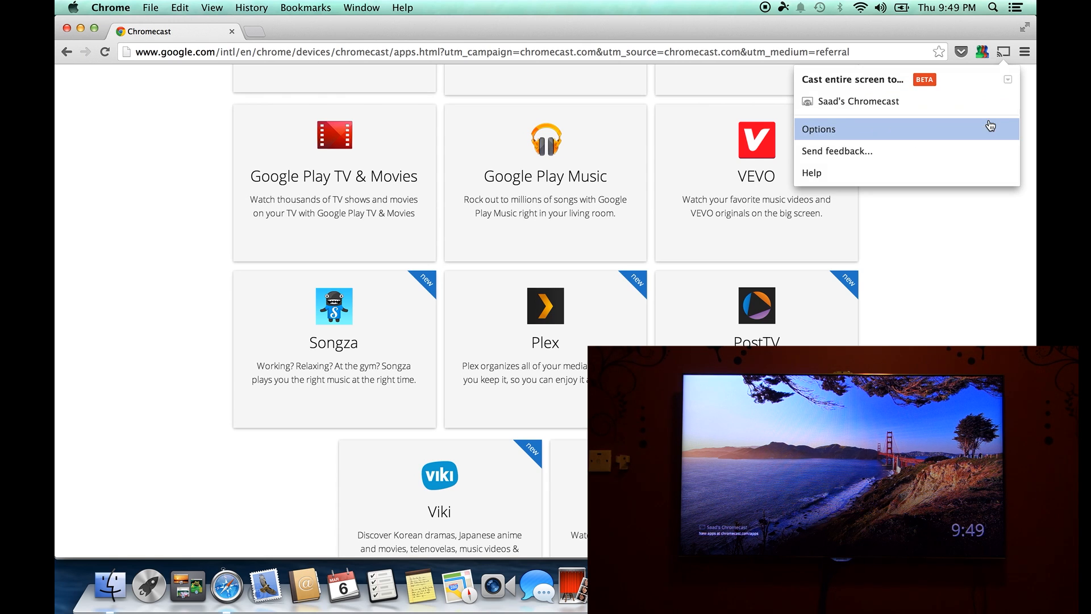
mouse_move(889, 125)
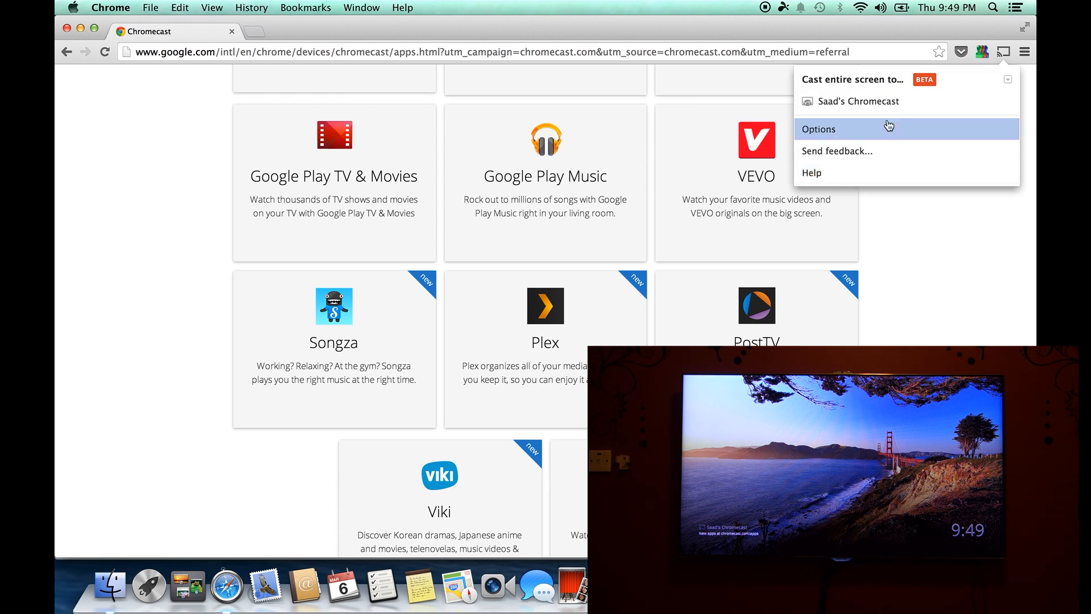
mouse_move(889, 91)
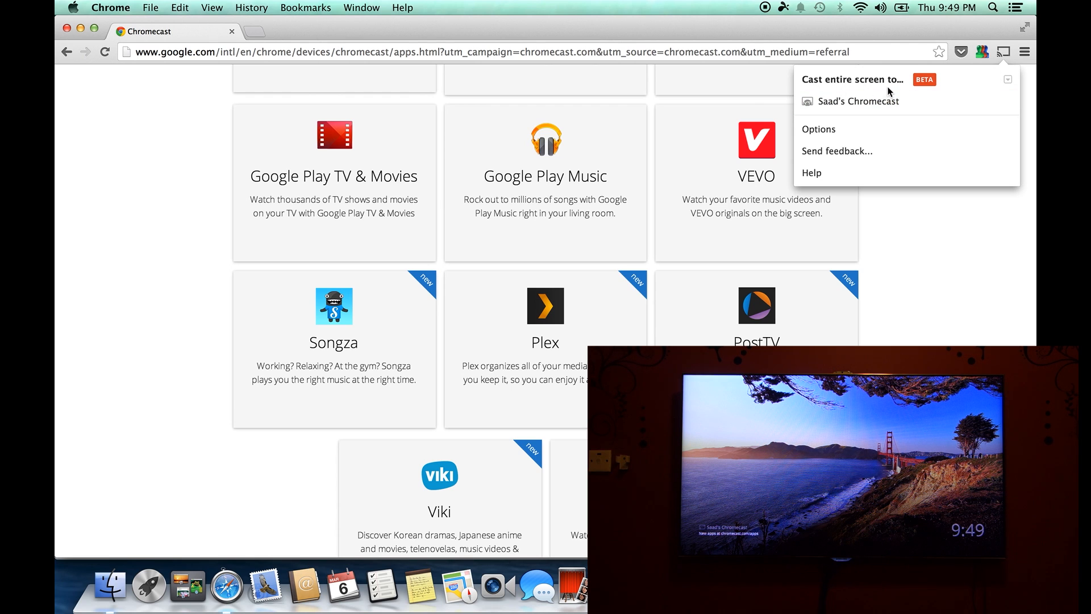
mouse_move(918, 85)
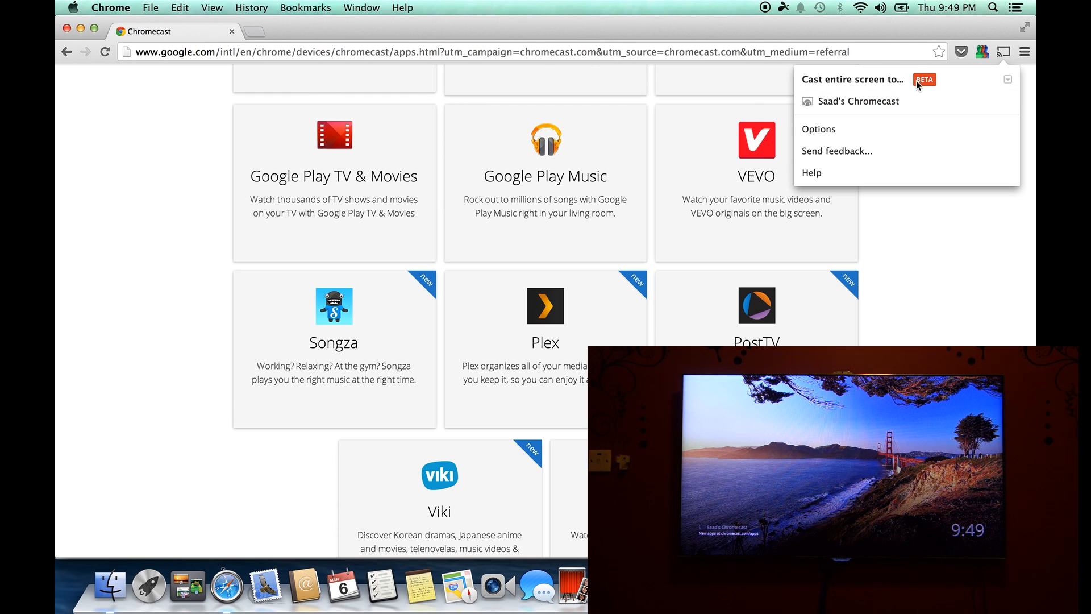
Cast the entire screen to the Chromecast and allow Google Cast to share it.
left_click(850, 79)
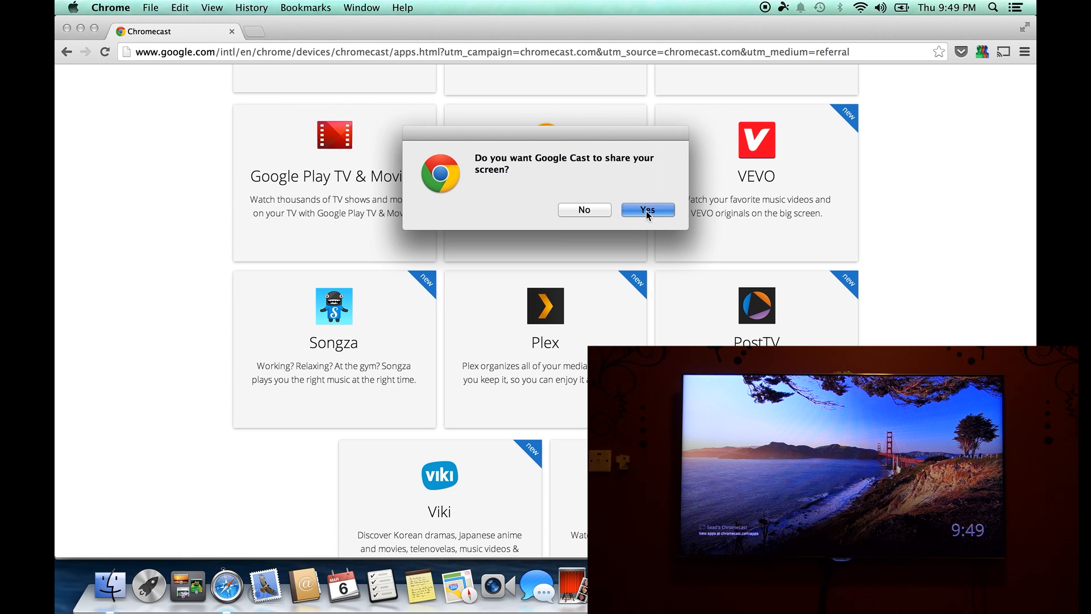
left_click(646, 209)
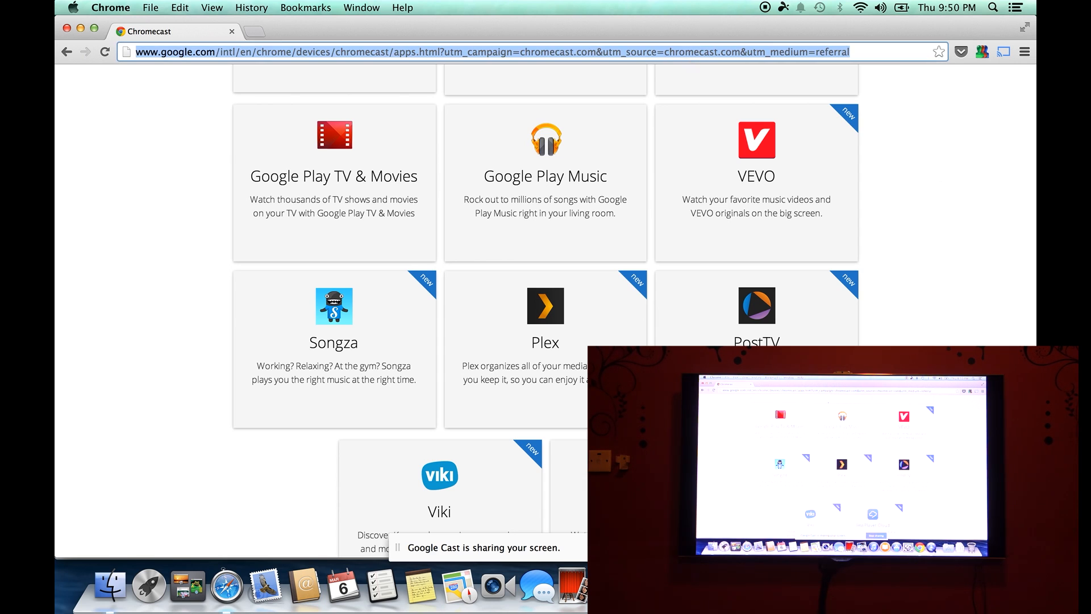
type("www.youtube.com")
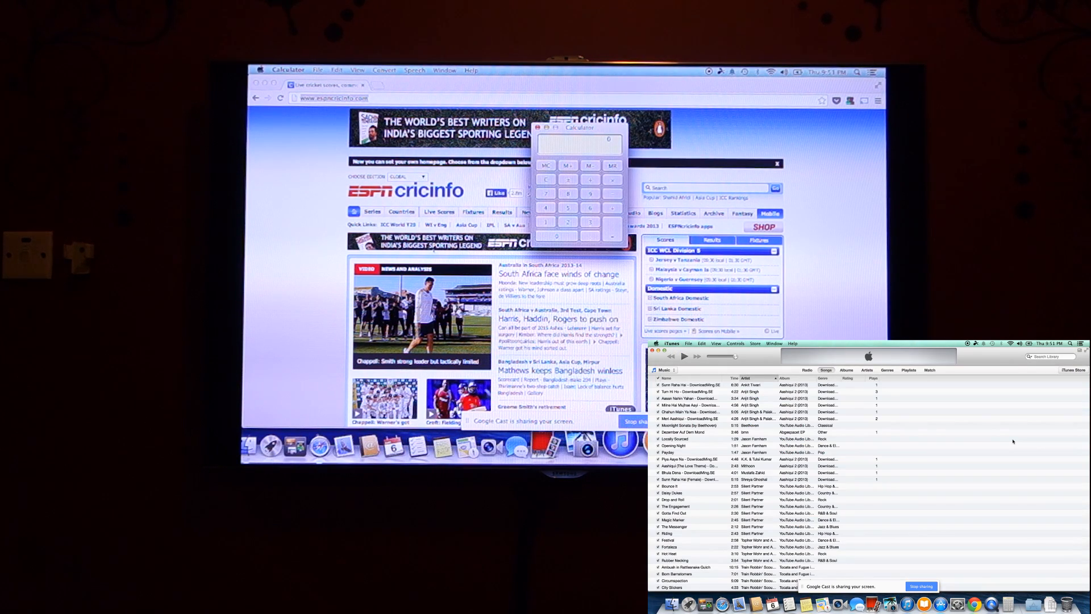
Show the iTunes music library, then return to the cricinfo page in Chrome.
left_click(771, 214)
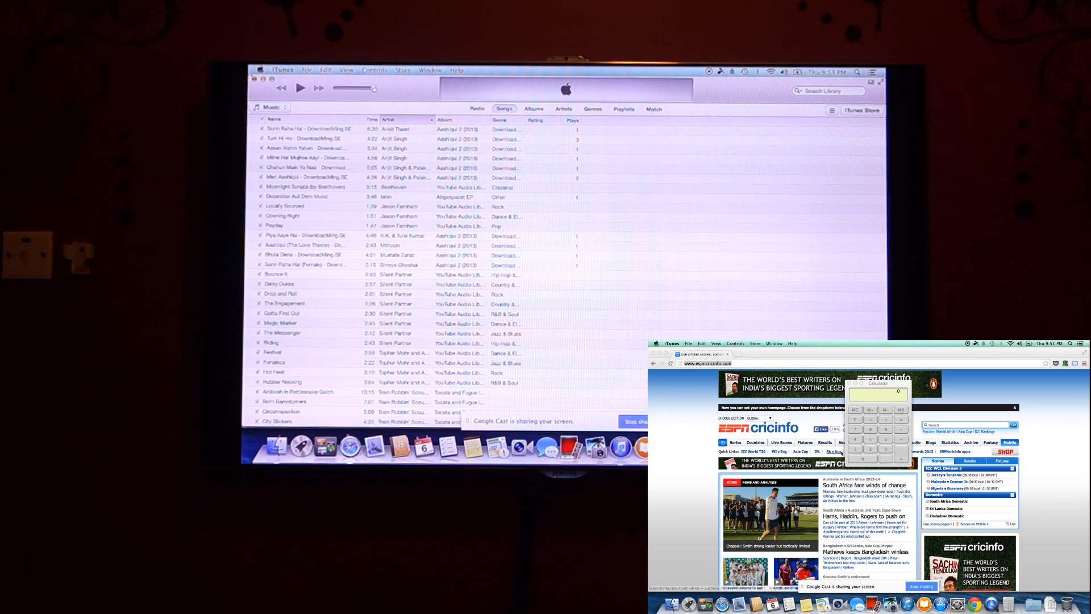
left_click(1015, 407)
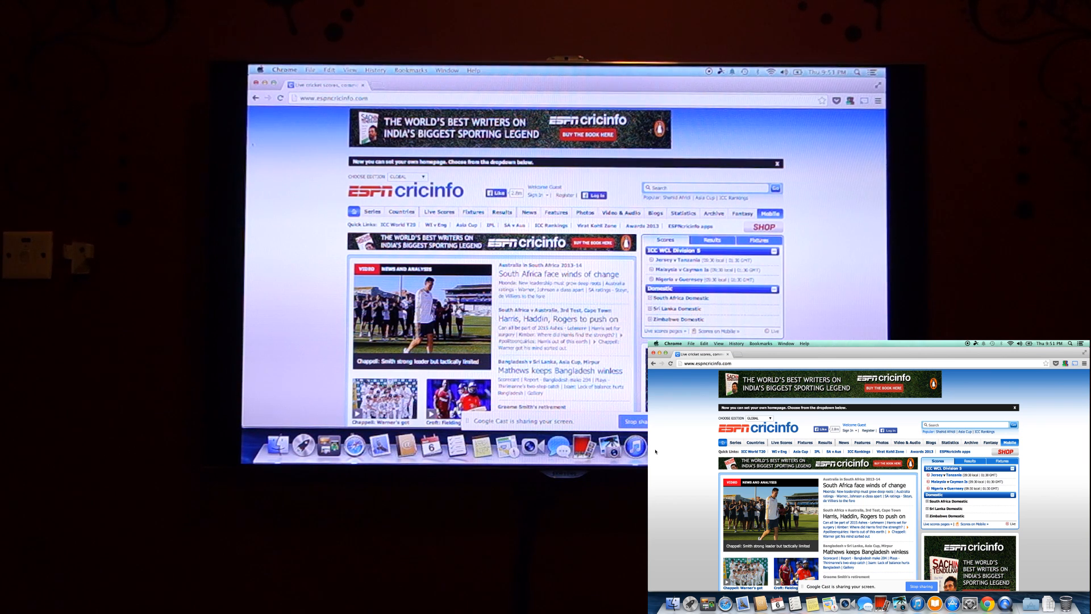
Scroll the Applications stack grid open over the cricinfo page.
scroll("down", 3)
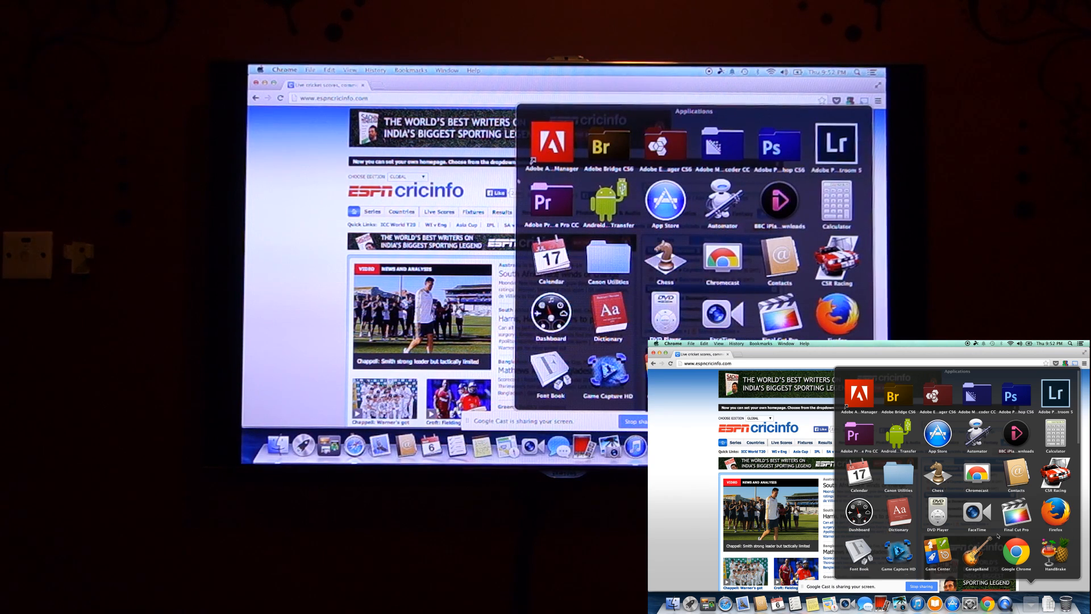
Scroll to Microsoft Word in the Applications grid and launch its Document Gallery.
scroll("down", 3)
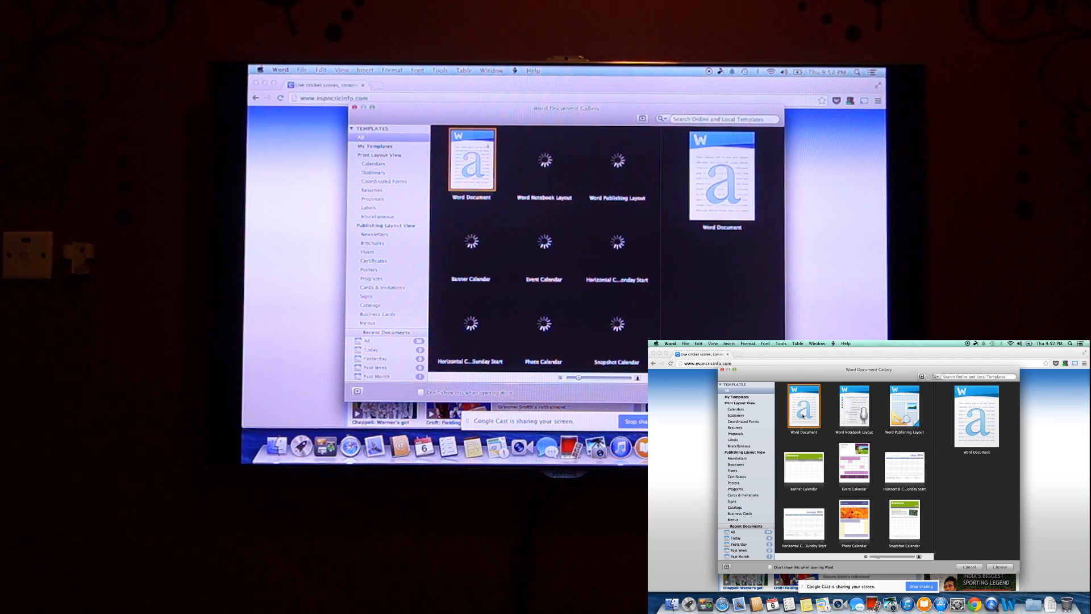
Create a new blank Word document from the gallery for the casting lines.
left_click(999, 566)
type("Hello ")
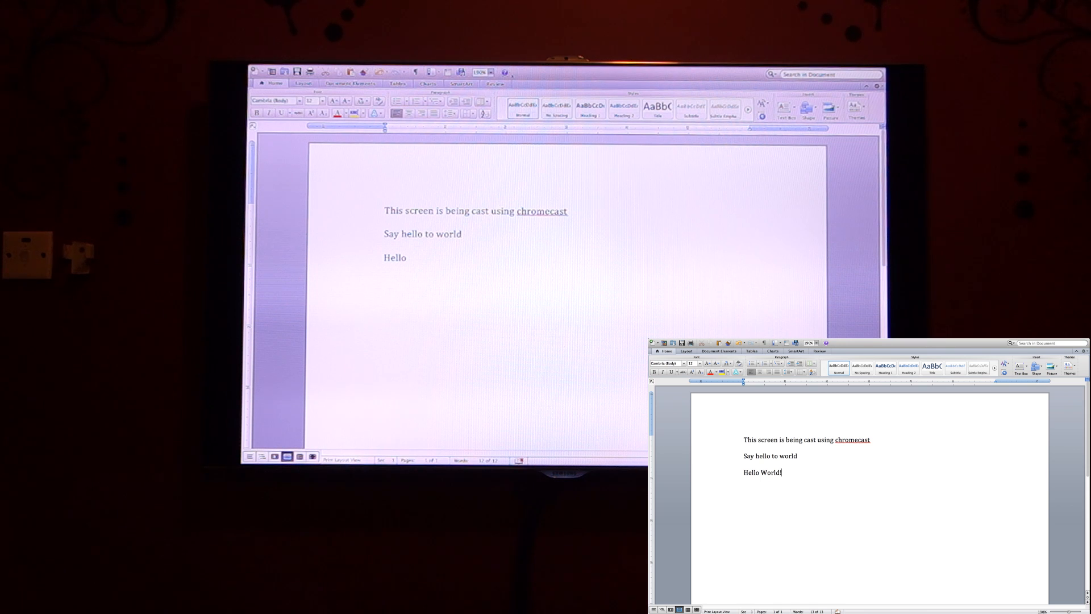
Complete the line as 'Hello World!' and close the document without saving.
type("World!")
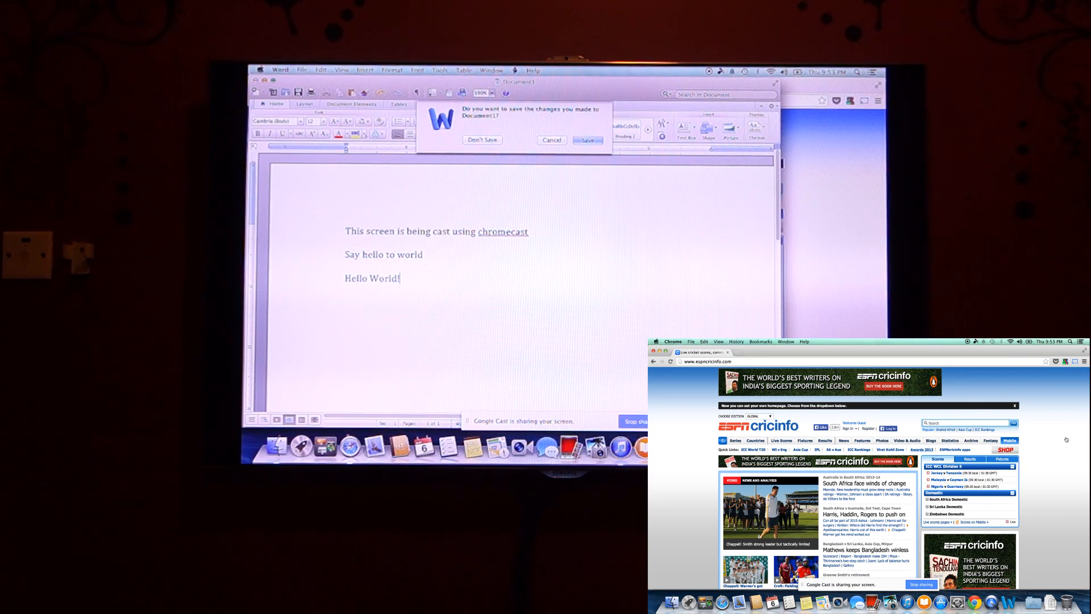
left_click(481, 140)
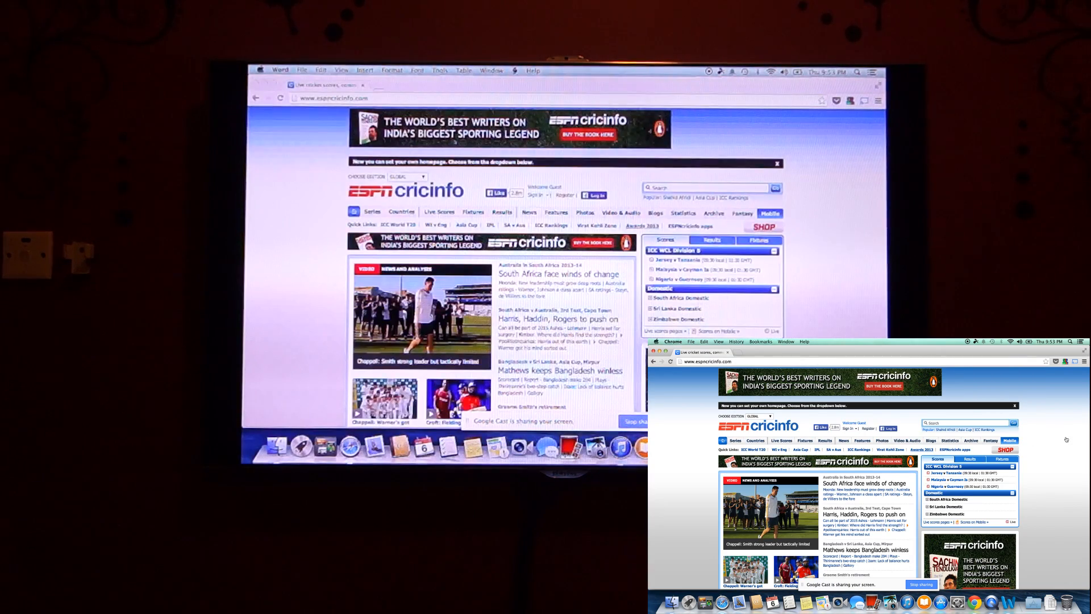